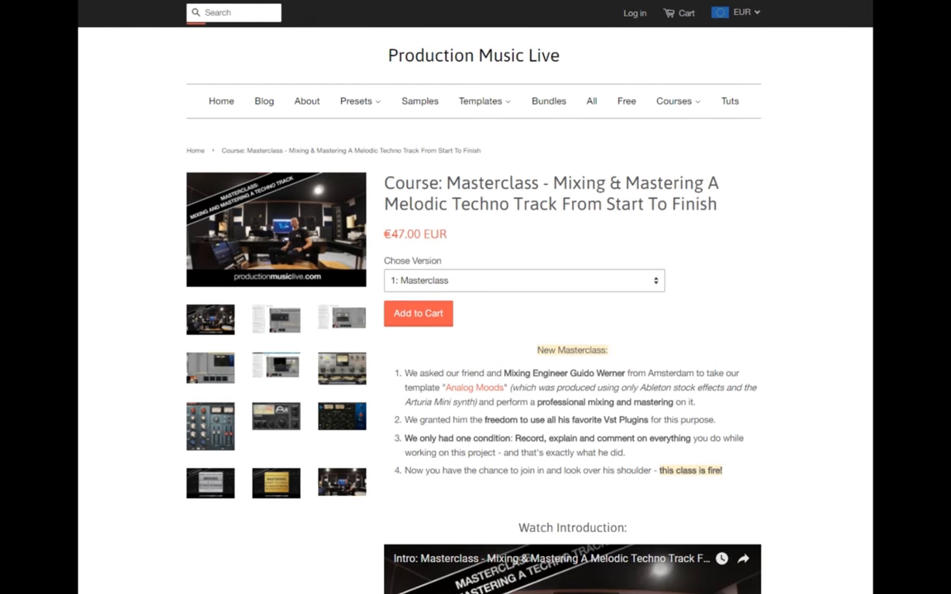
# - Scroll the course page down to Module 3 - Setting Up the Busses in the curriculum
pyautogui.scroll(-3)
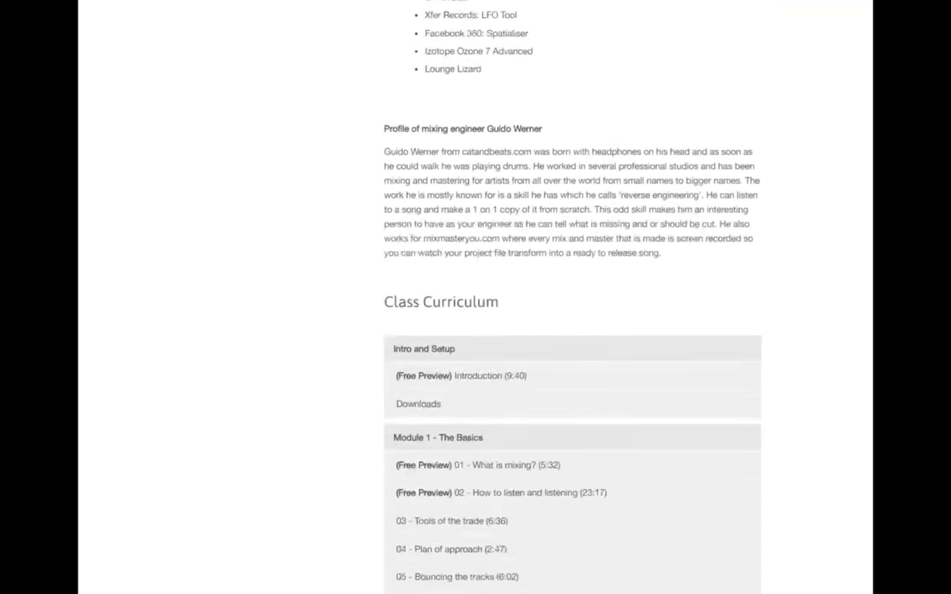
pyautogui.scroll(-3)
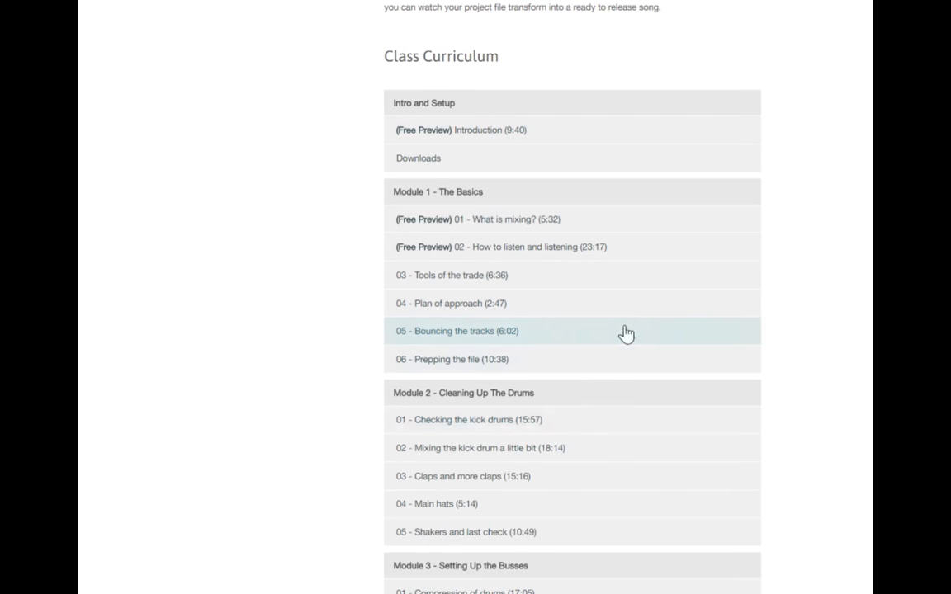
pyautogui.scroll(-3)
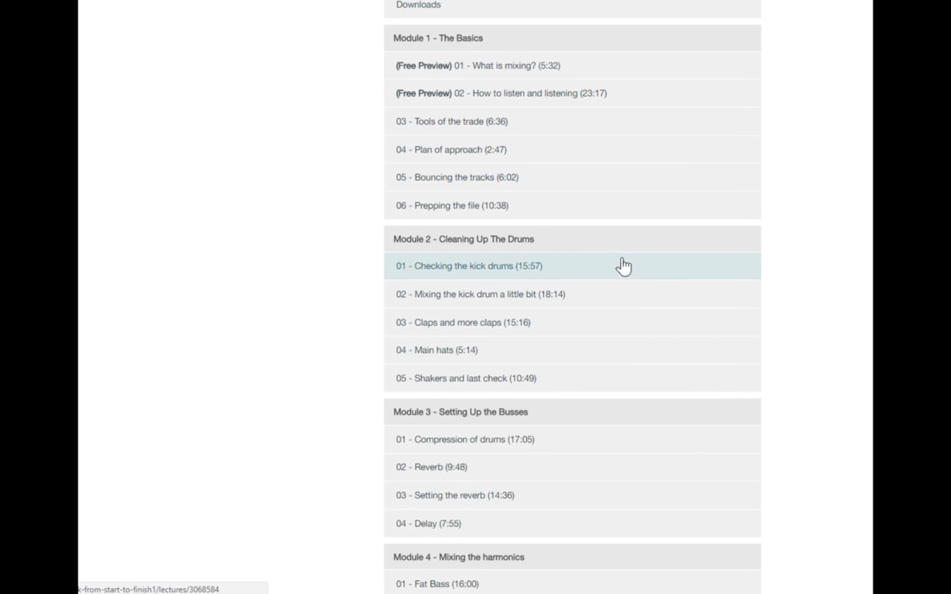
pyautogui.moveTo(369, 290)
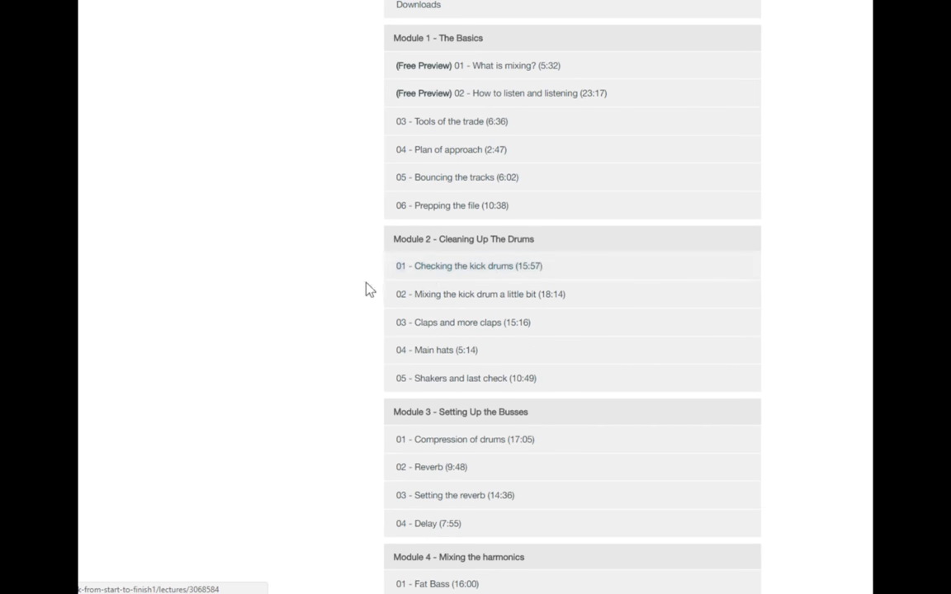
pyautogui.scroll(-3)
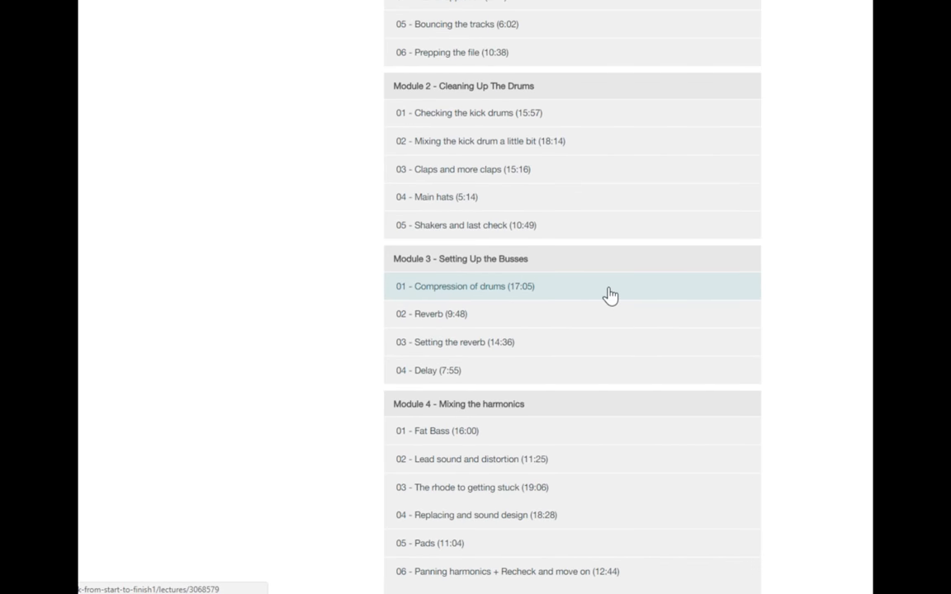
pyautogui.scroll(-3)
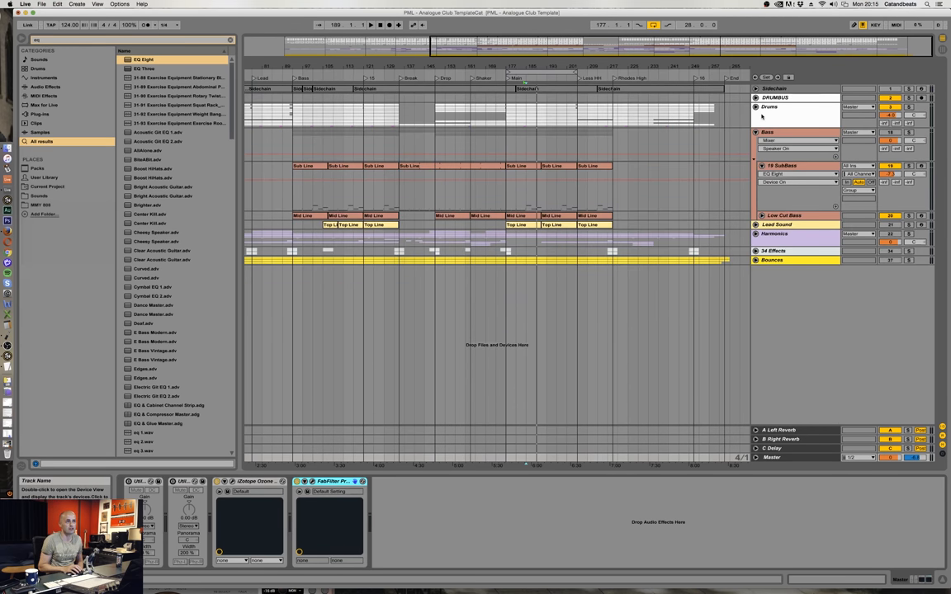
# - Expand the Drums group, select DRUMBUS, and route Drums' audio output to DRUMBUS
pyautogui.click(756, 107)
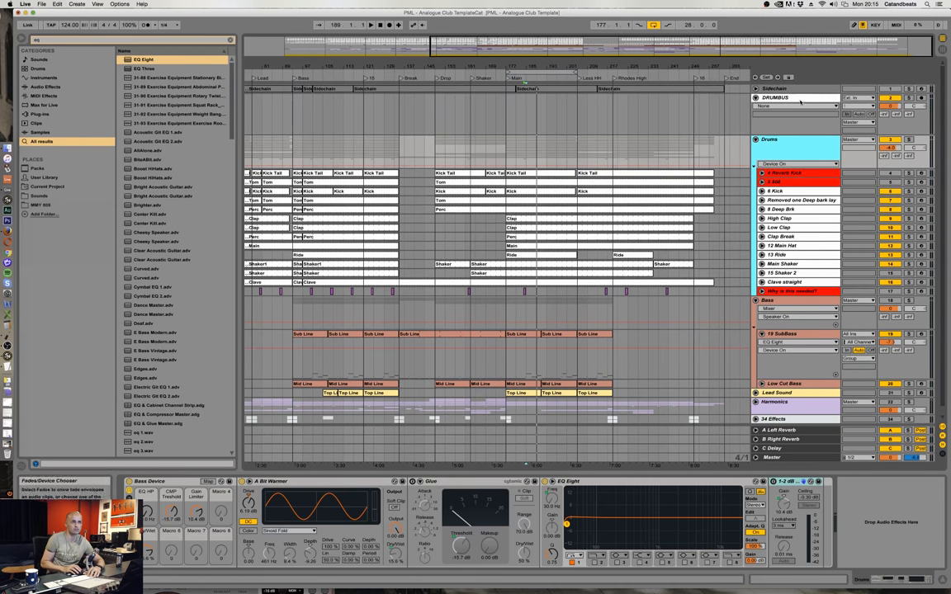
pyautogui.click(777, 97)
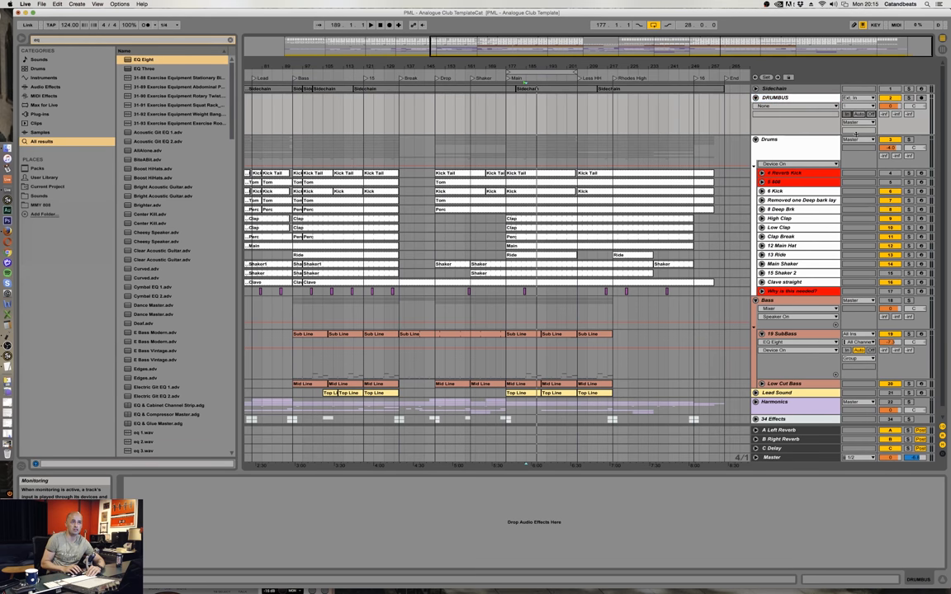
pyautogui.click(859, 138)
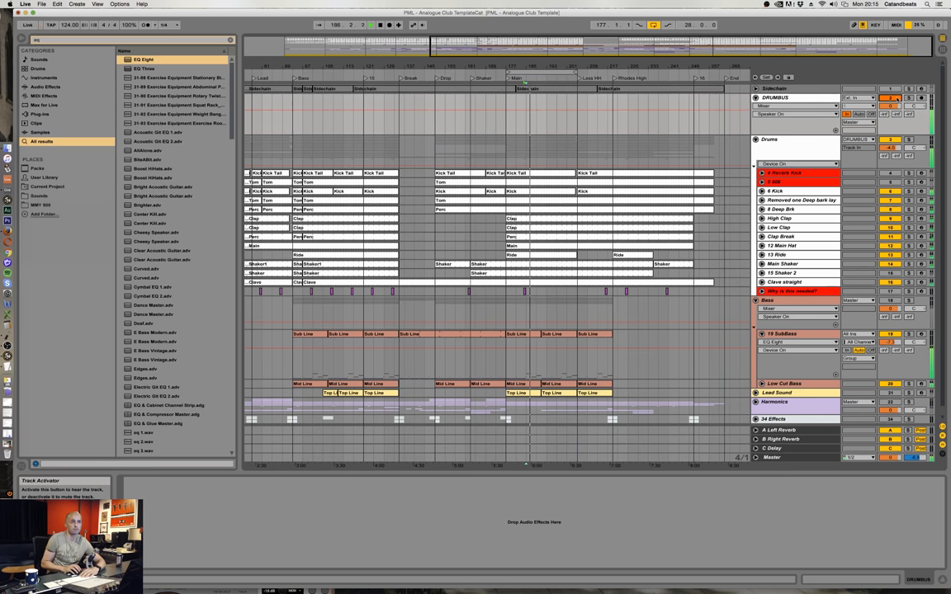
pyautogui.click(797, 97)
pyautogui.write('cla 2a')
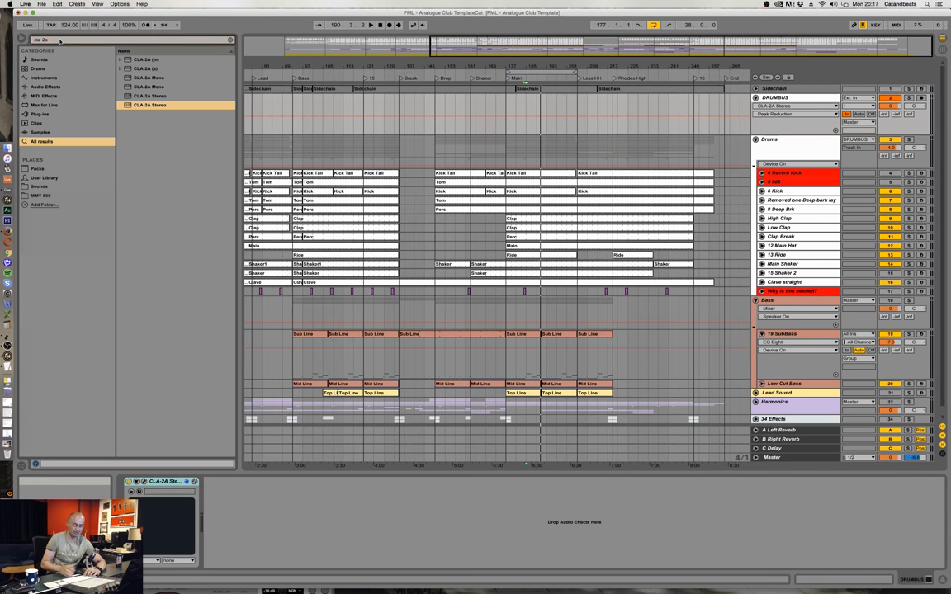
# - Find 'cla 3a' in the browser and load CLA-3A Stereo onto DRUMBUS
pyautogui.click(150, 105)
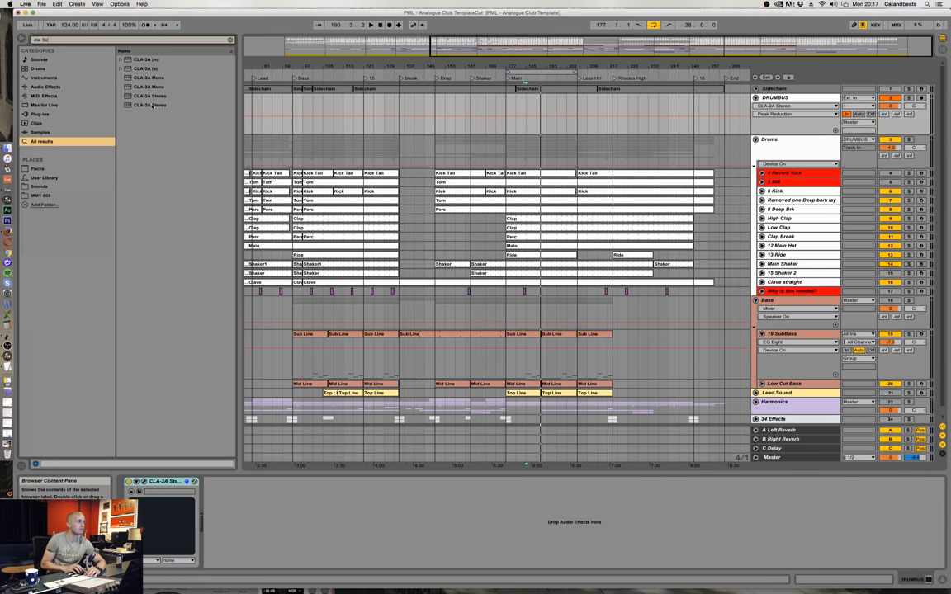
pyautogui.doubleClick(150, 105)
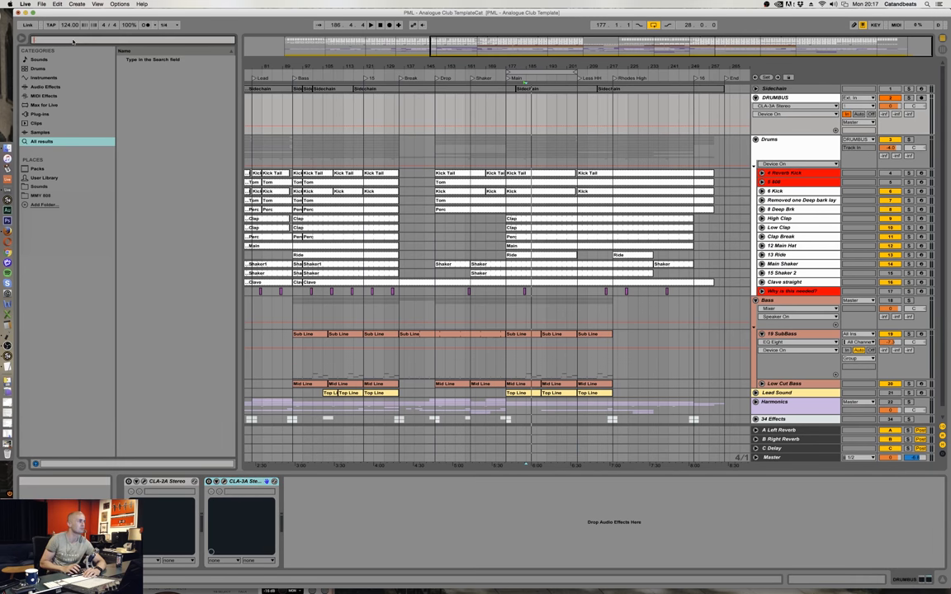
# - Search '670' and load PuigChild 670 Stereo after the CLA-3A on DRUMBUS
pyautogui.write('670')
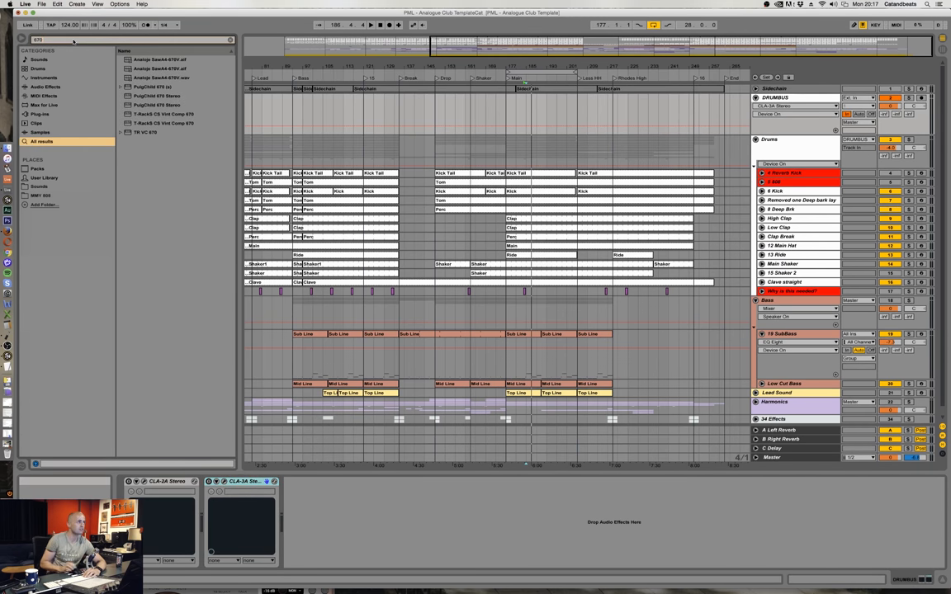
pyautogui.click(166, 105)
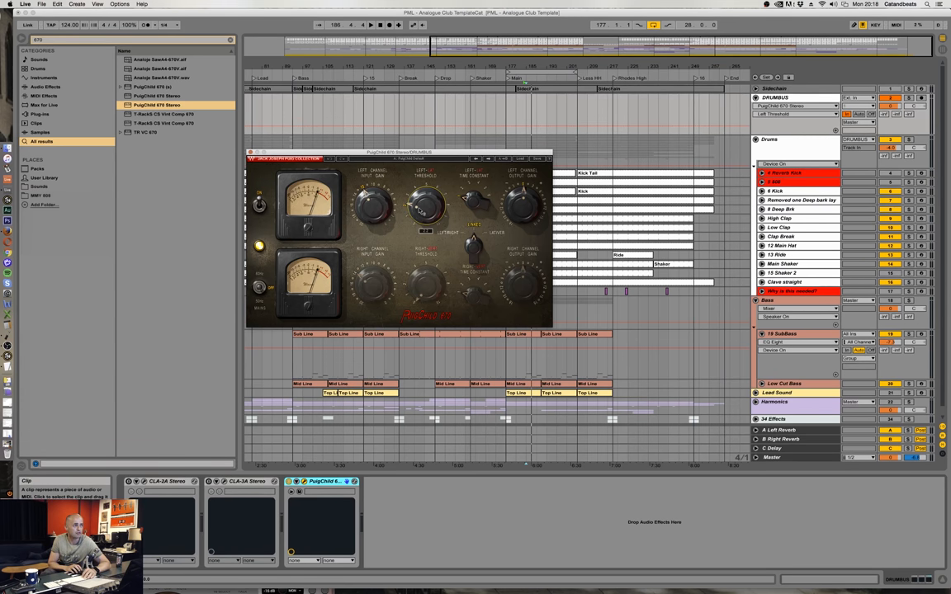
# - Turn the PuigChild 670's Left Time Constant knob up
pyautogui.moveTo(425, 207); pyautogui.dragTo(425, 190)
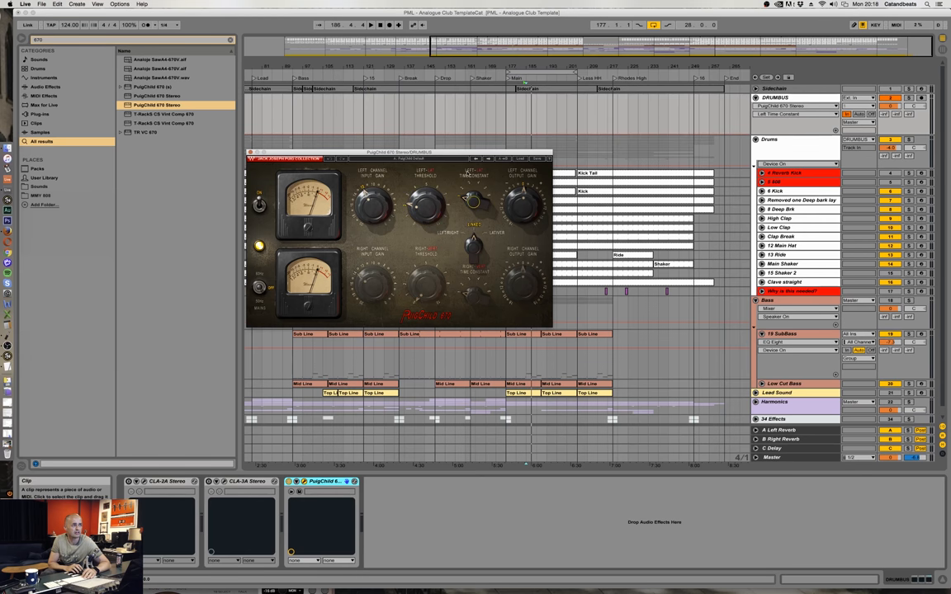
pyautogui.moveTo(476, 204)
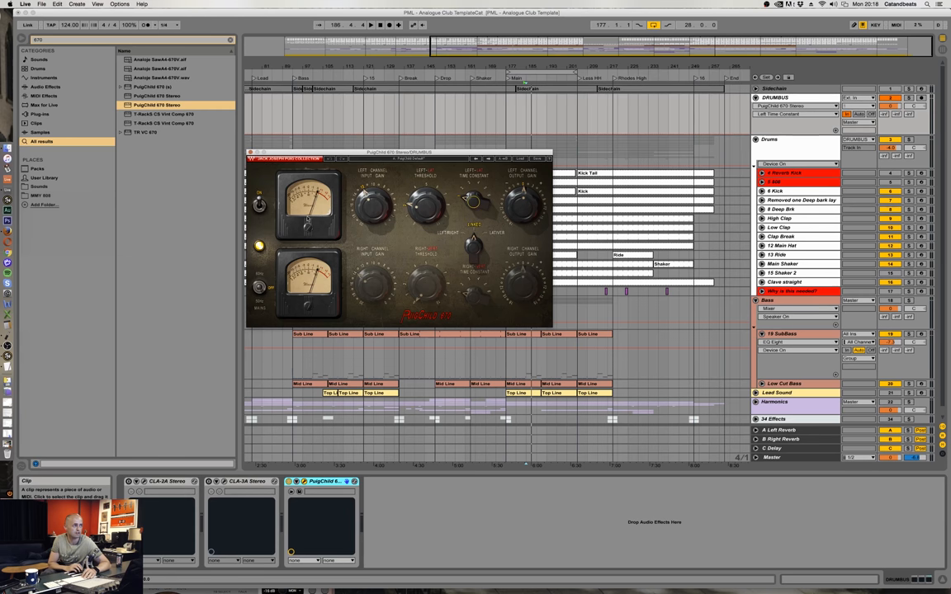
pyautogui.moveTo(501, 213)
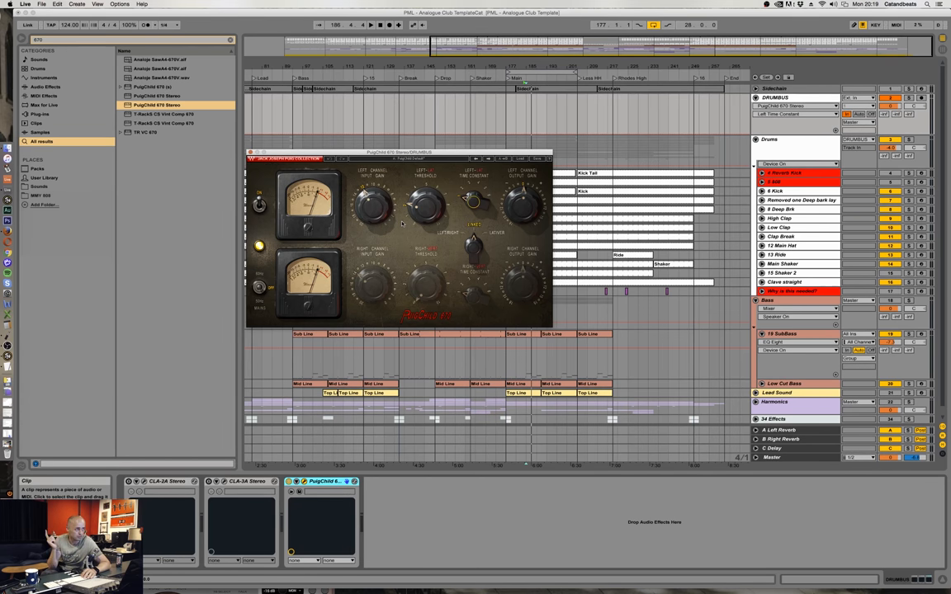
pyautogui.moveTo(268, 289)
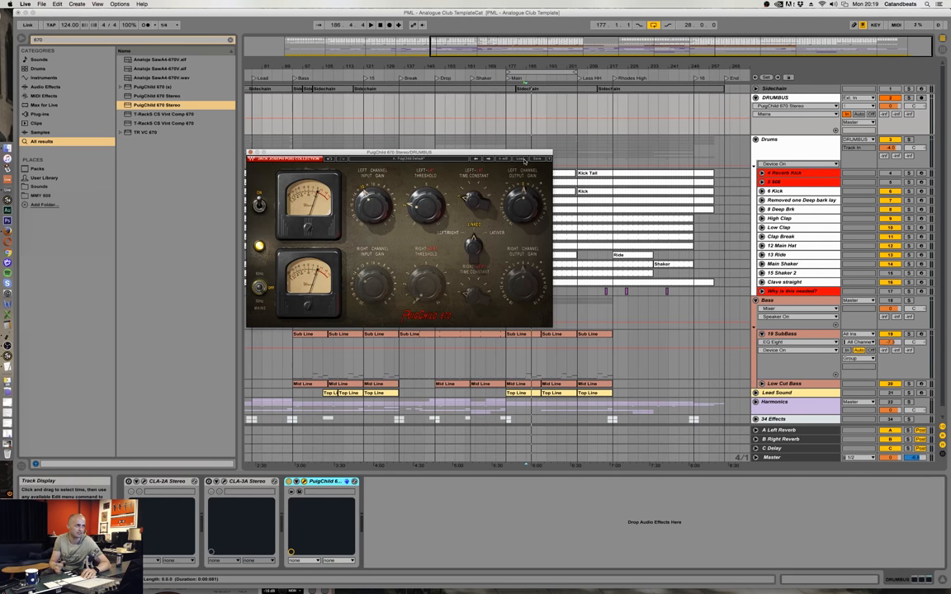
pyautogui.moveTo(456, 213)
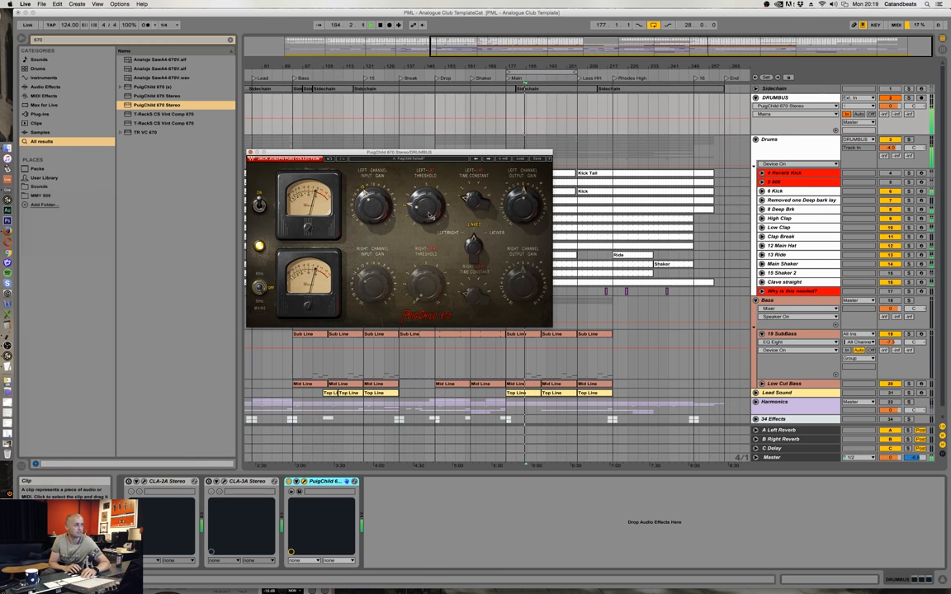
# - Raise the PuigChild 670's Left Threshold knob while the drums play
pyautogui.moveTo(425, 205); pyautogui.dragTo(425, 198)
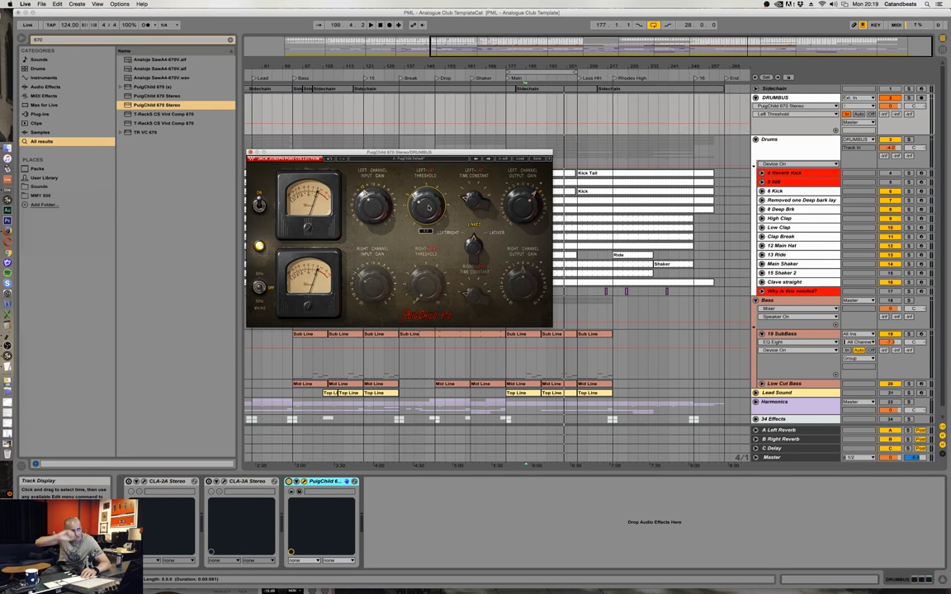
pyautogui.moveTo(443, 229)
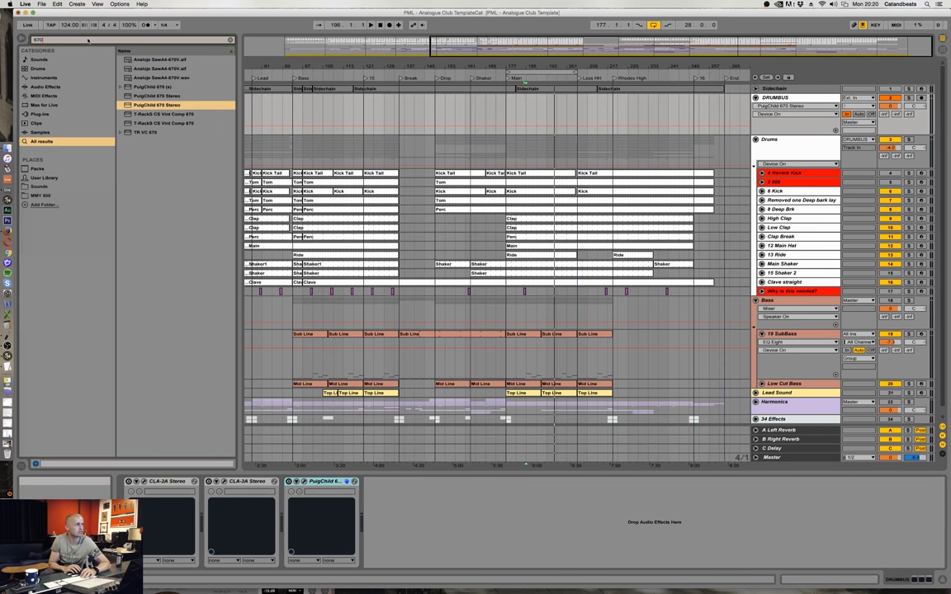
# - Clear the '670' browser search and select the PuigChild at the chain's end
pyautogui.click(230, 39)
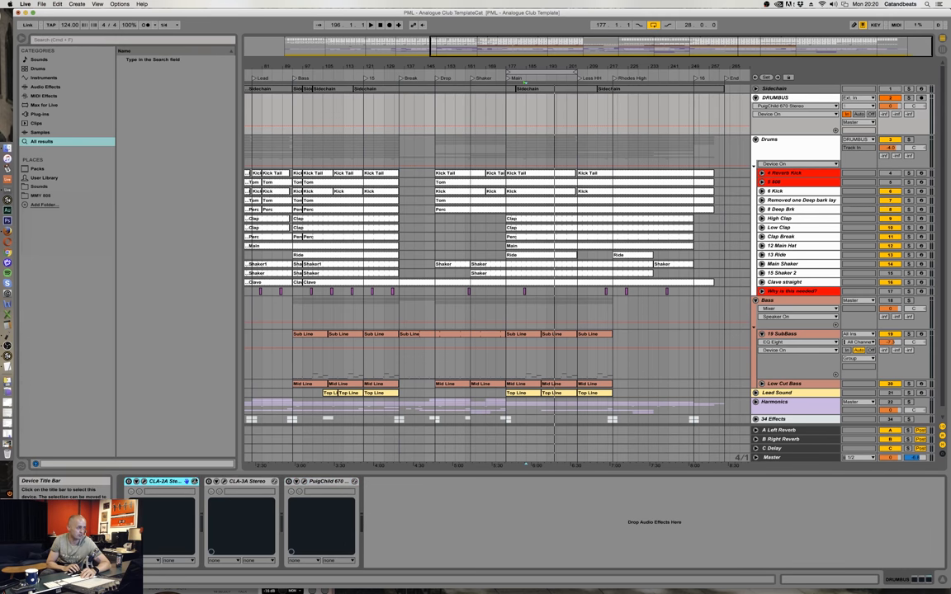
pyautogui.click(322, 481)
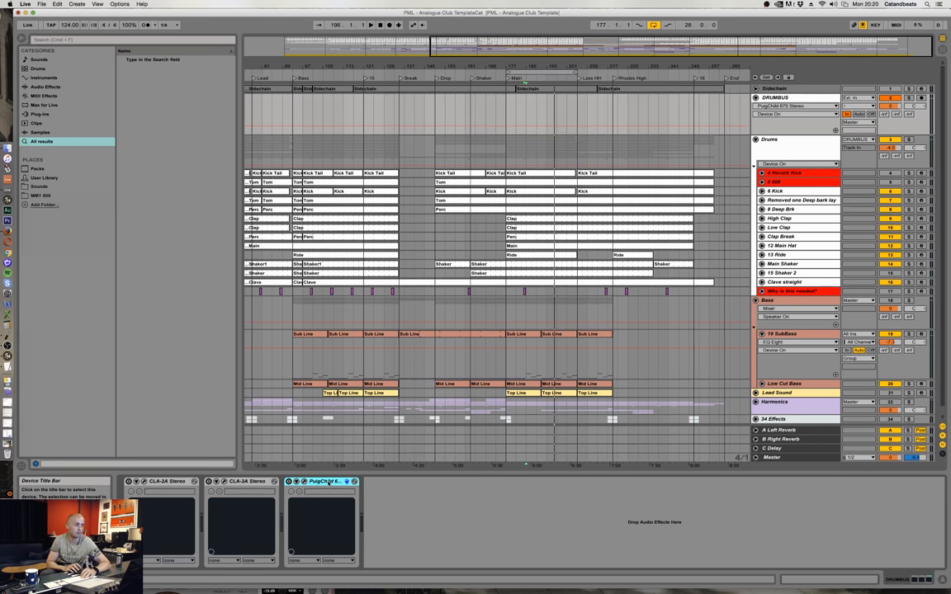
pyautogui.click(322, 481)
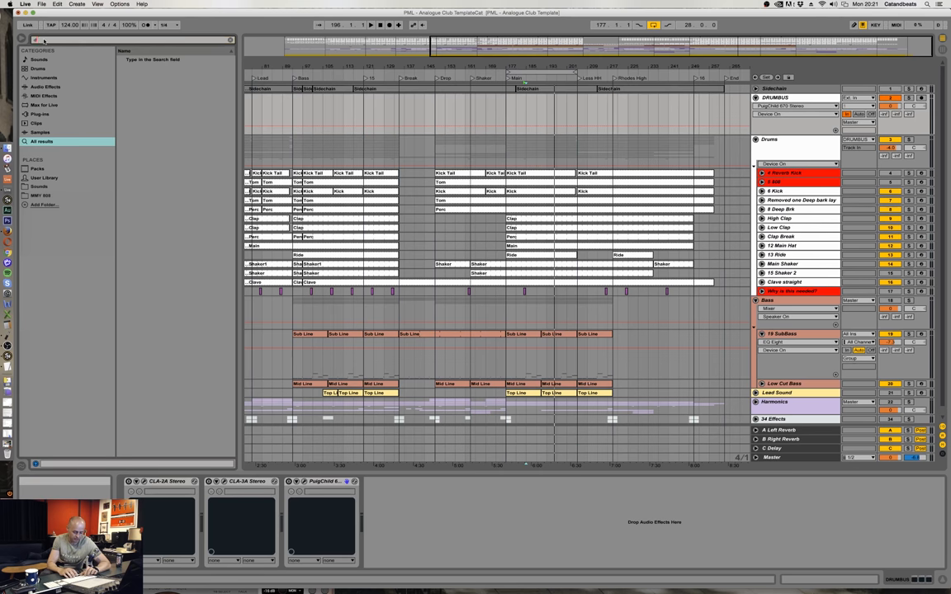
# - Search the browser for 'dbx' to find the dbx-160 Stereo
pyautogui.write('dbx')
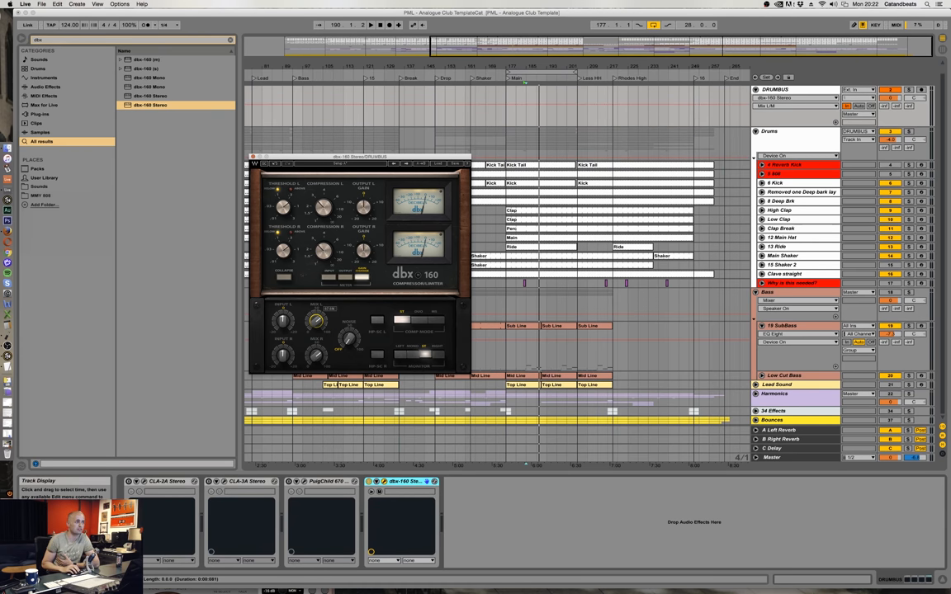
# - Adjust a dbx-160 setting by dragging a control downward
pyautogui.moveTo(316, 322); pyautogui.dragTo(316, 346)
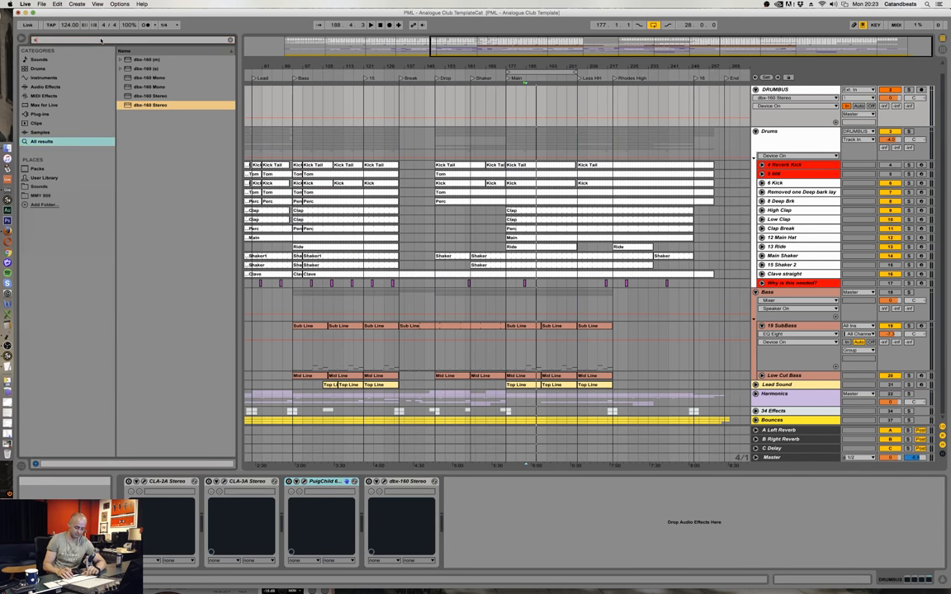
# - Search 'ssl' and browse the SSLComp results
pyautogui.write('ssl')
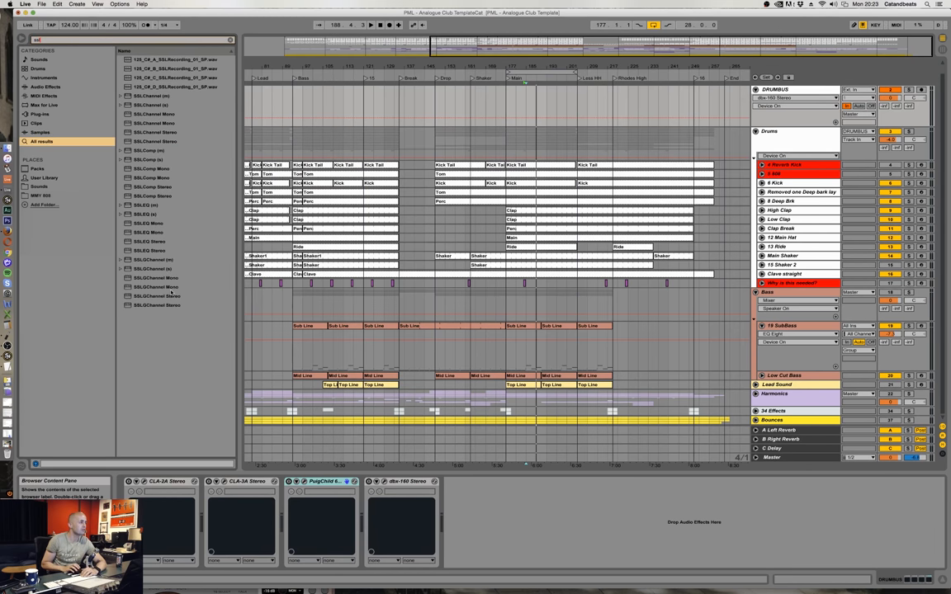
pyautogui.click(153, 196)
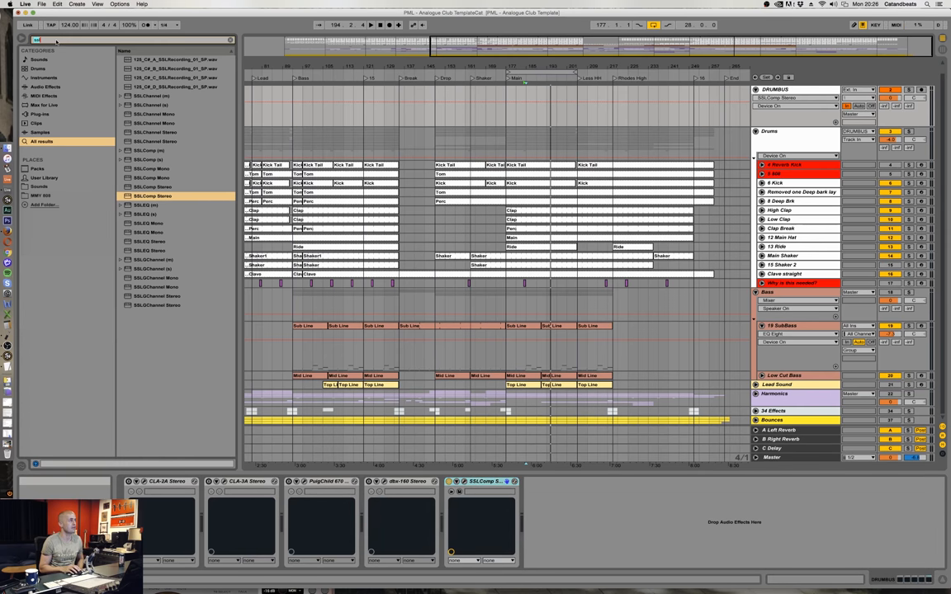
# - Search the browser for '76' to find the CLA-76 Stereo plug-in
pyautogui.click(230, 40)
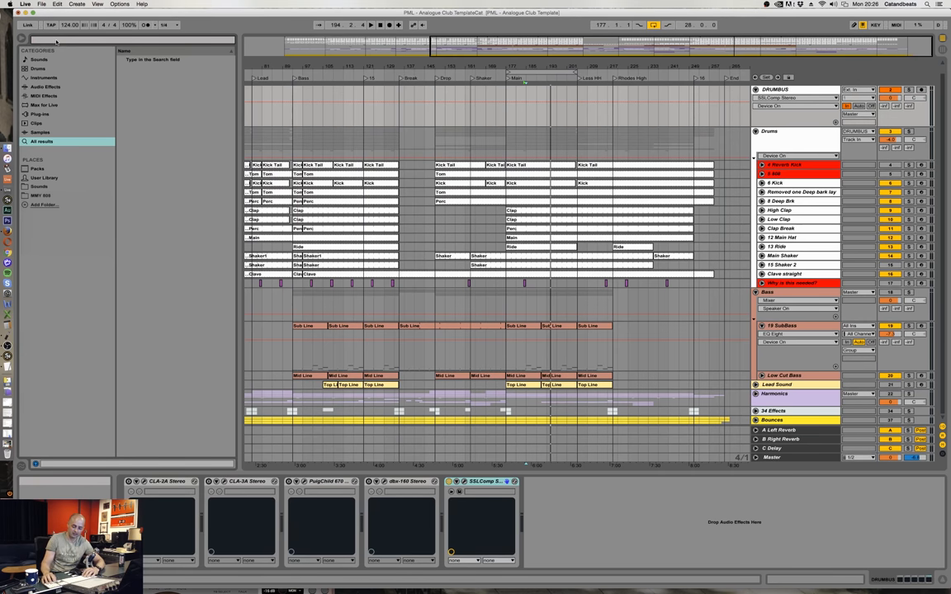
pyautogui.write('76')
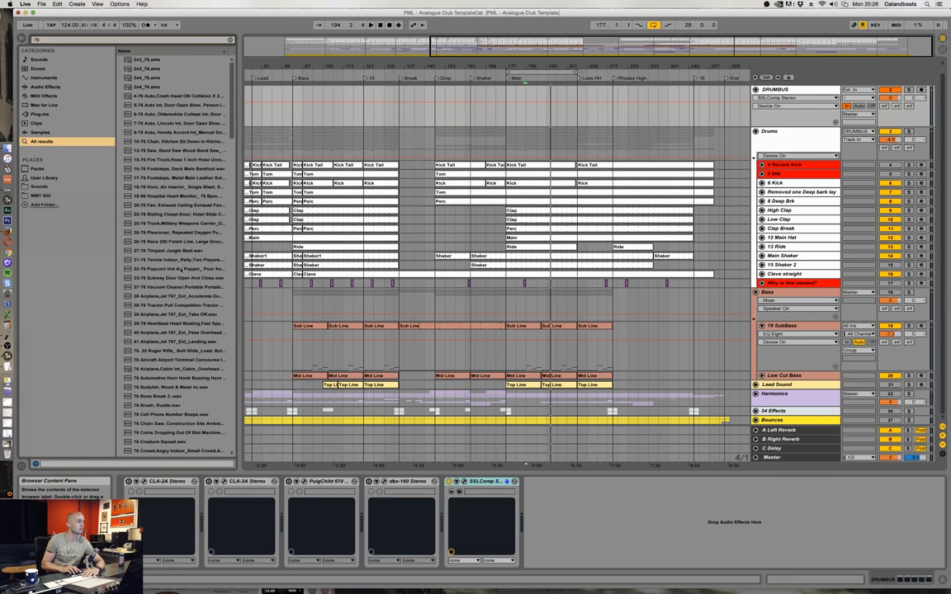
pyautogui.scroll(-3)
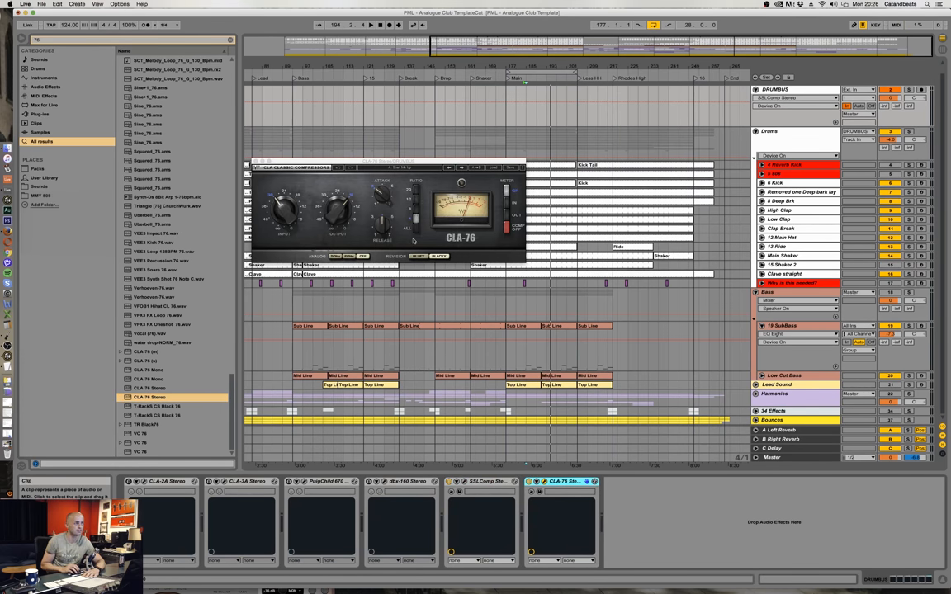
pyautogui.moveTo(389, 200)
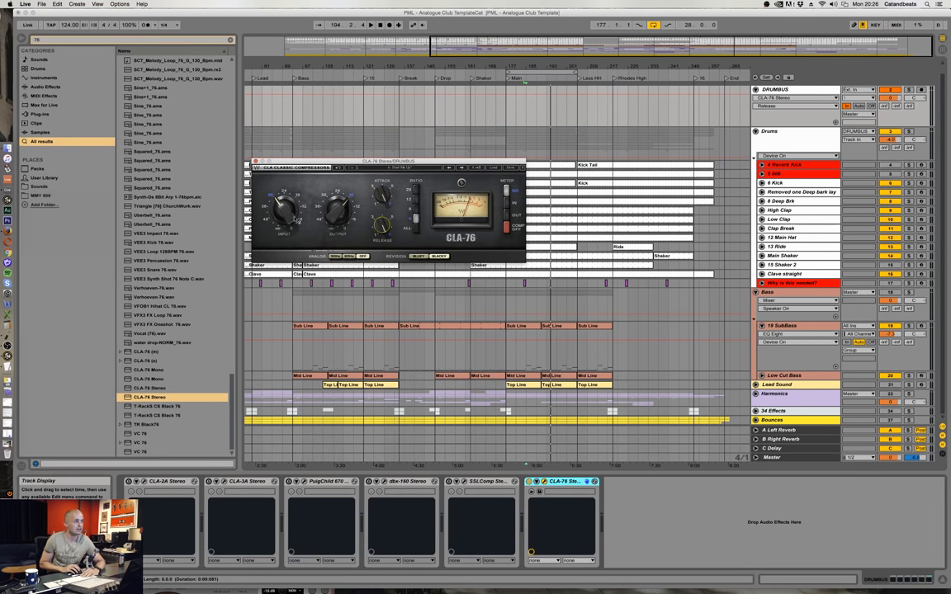
pyautogui.moveTo(514, 452)
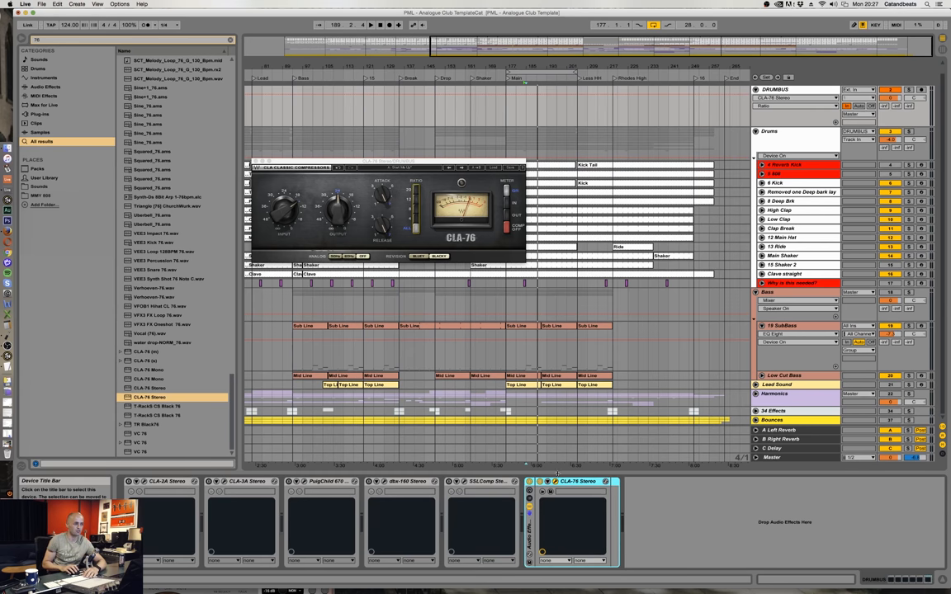
# - Group CLA-76 into a rack with a Dry chain, then select CLA-2A in the chain
pyautogui.click(531, 489)
pyautogui.write('Dr')
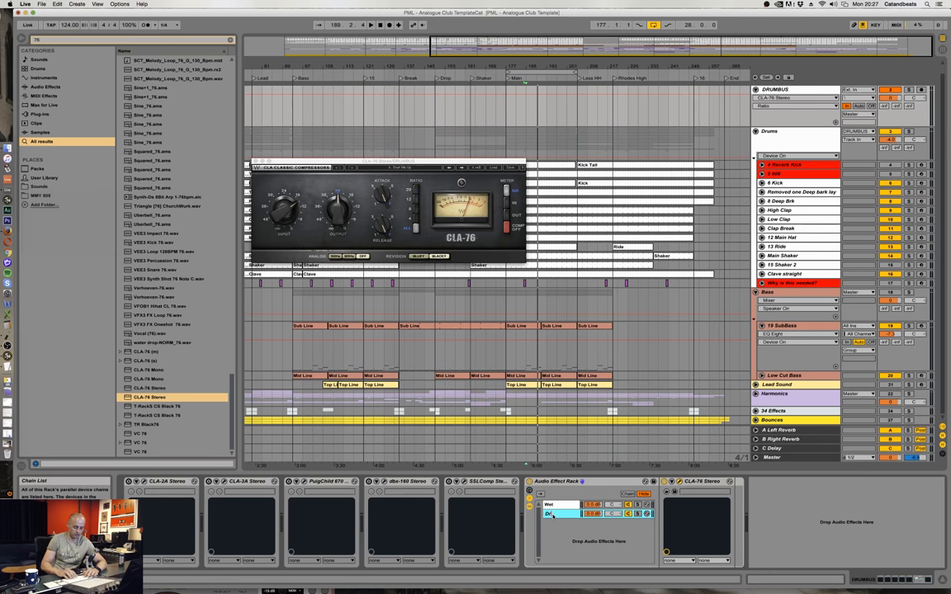
pyautogui.click(697, 482)
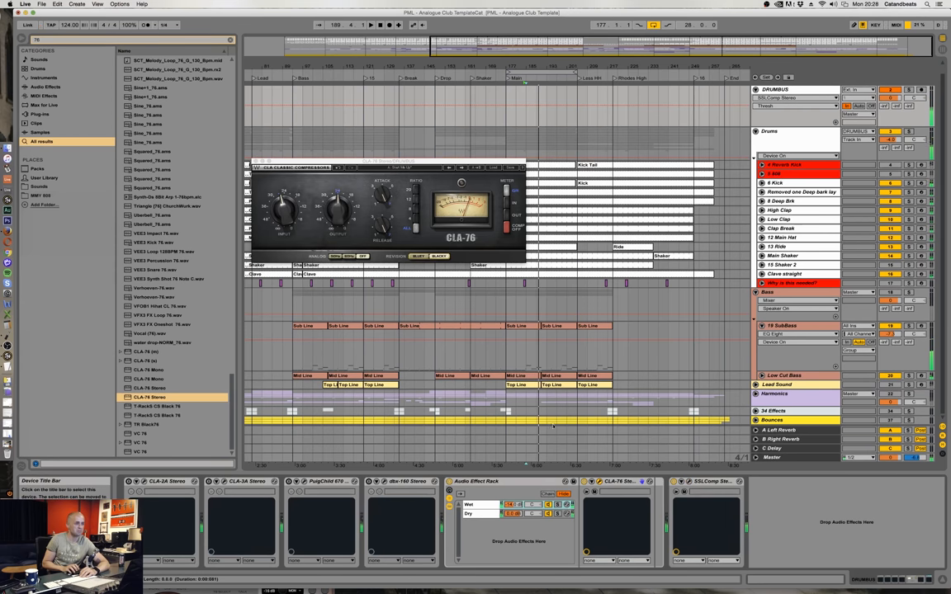
pyautogui.click(161, 481)
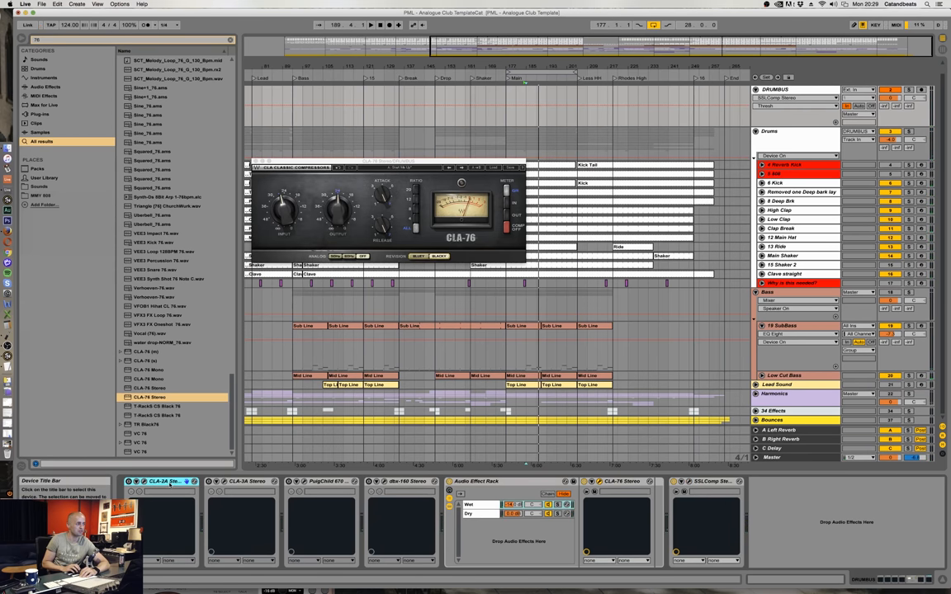